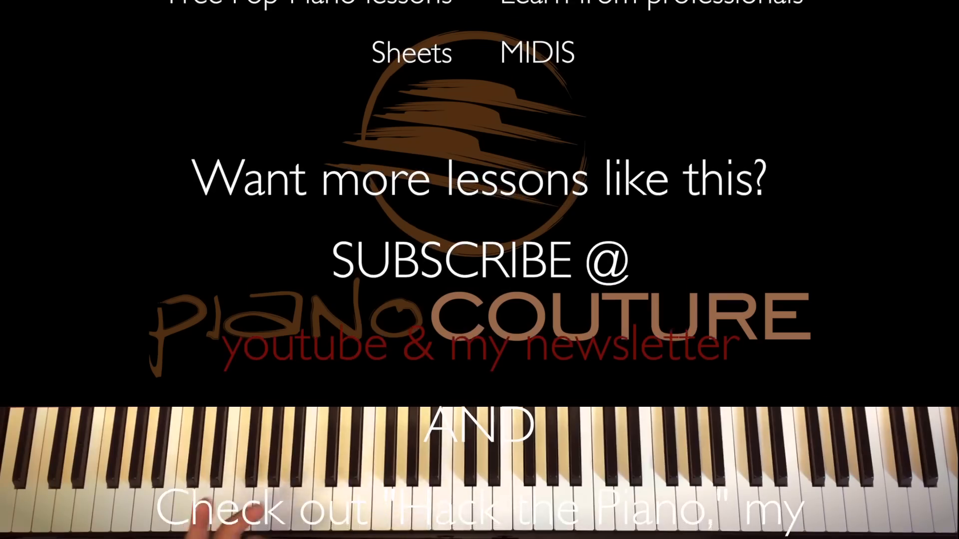
{"action": "scroll", "scroll_direction": "down", "scroll_amount": 3}
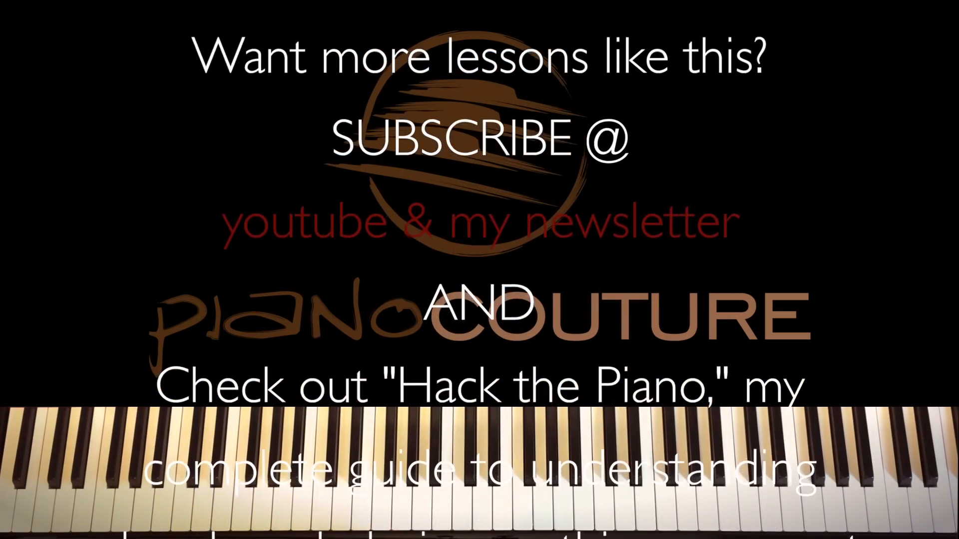